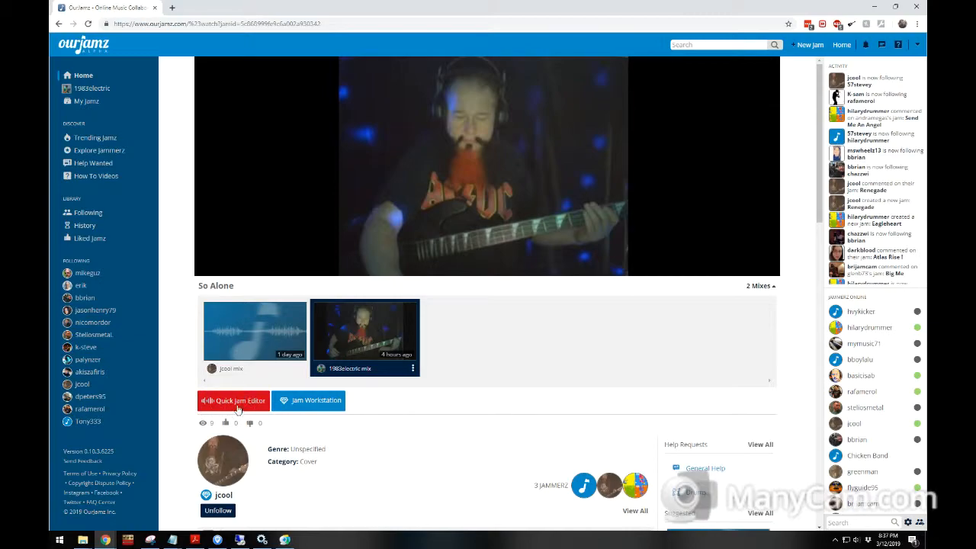
mouse_move(241, 397)
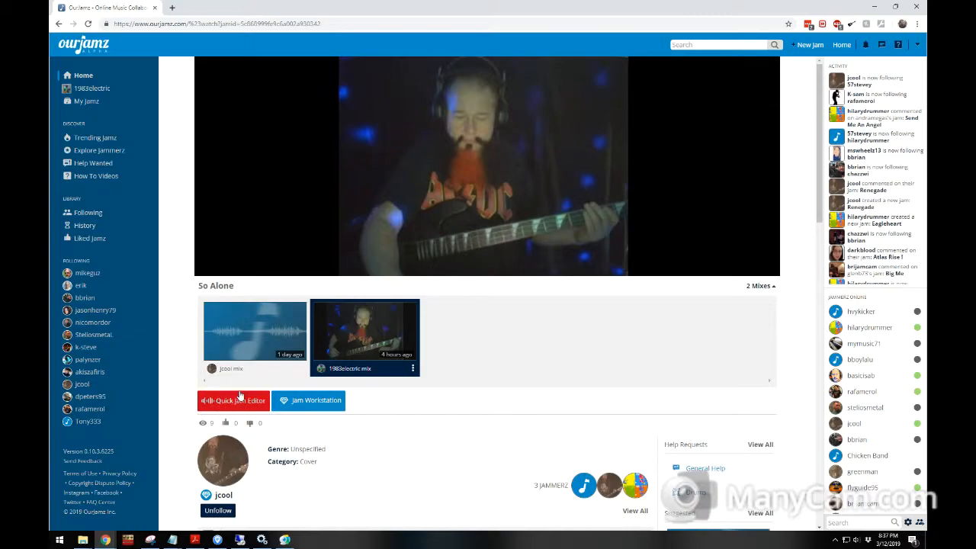
mouse_move(205, 384)
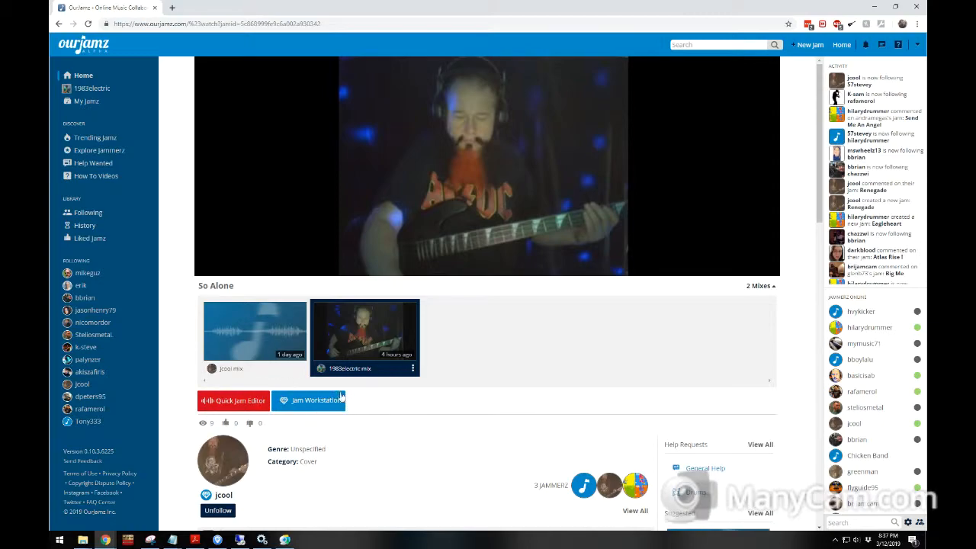
mouse_move(351, 402)
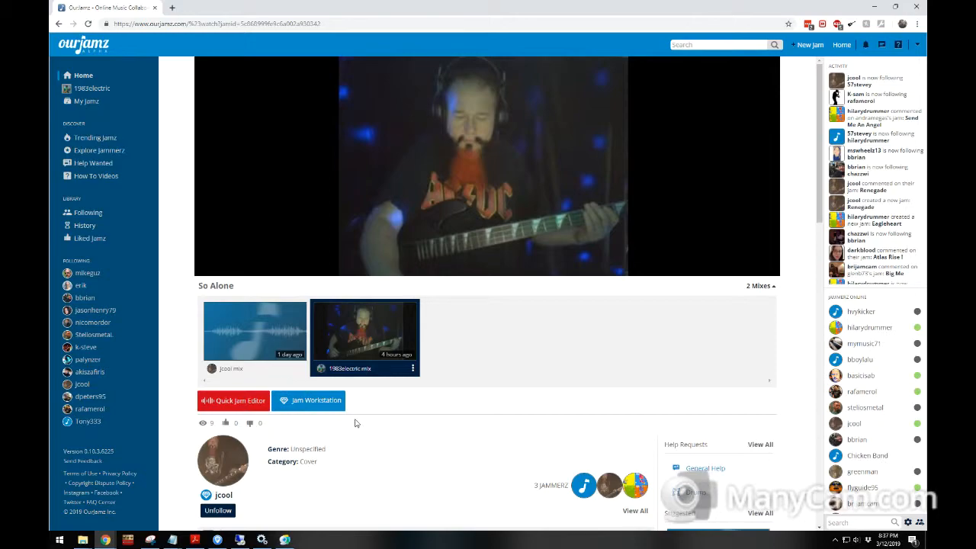
mouse_move(288, 400)
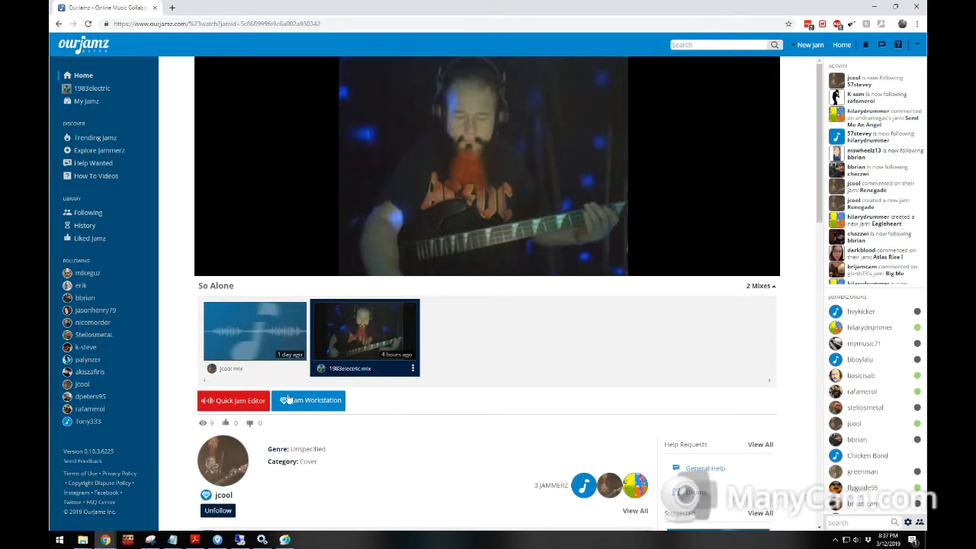
mouse_move(407, 353)
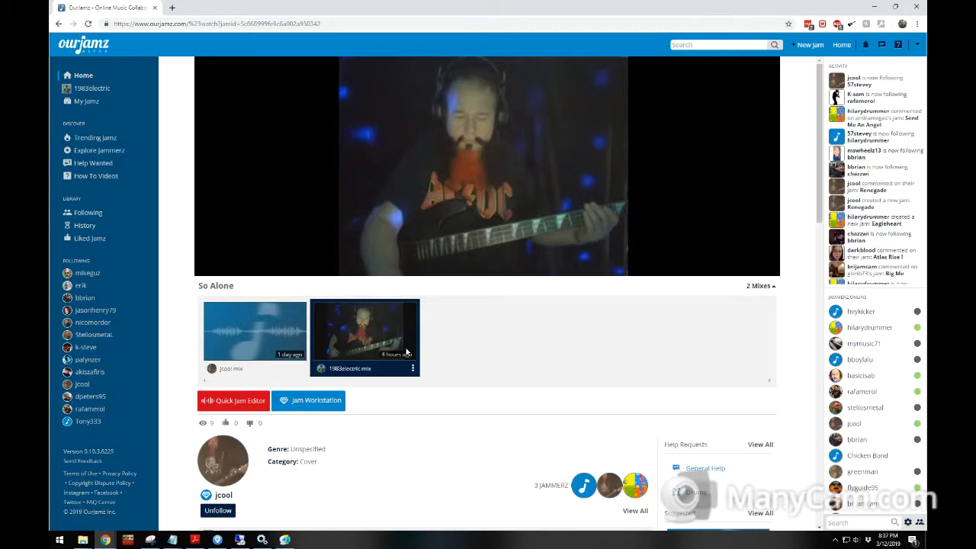
mouse_move(362, 344)
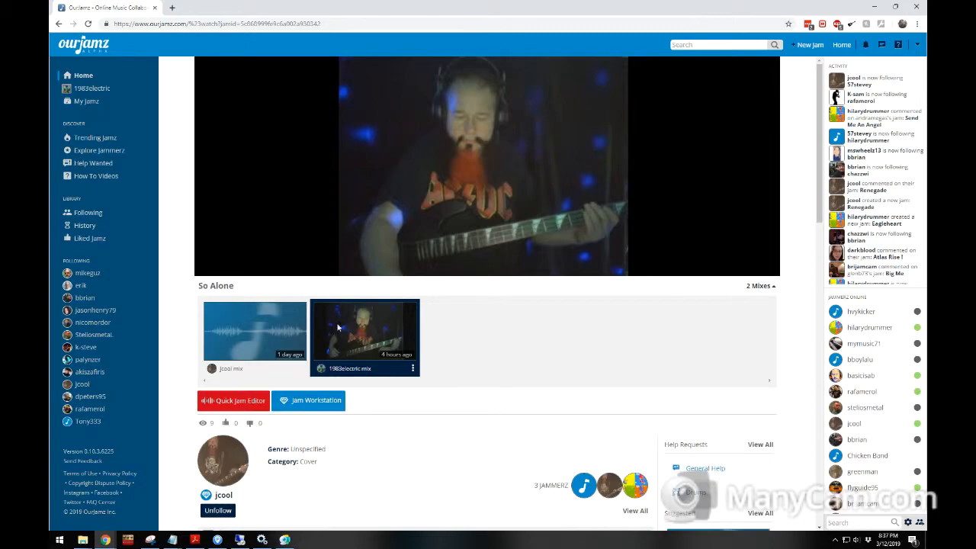
mouse_move(311, 311)
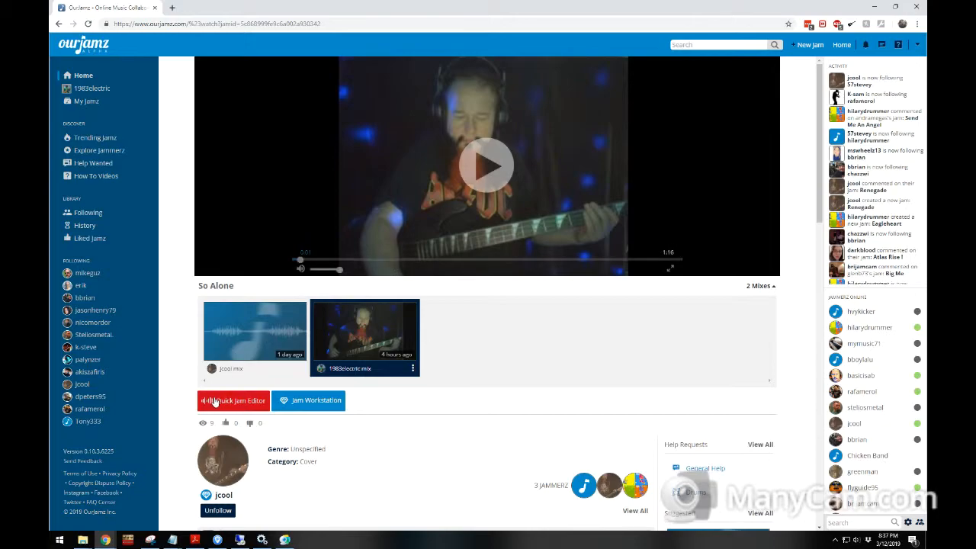
Launch the Quick Jam Editor on the So Alone mix to load its three tracks
click(232, 400)
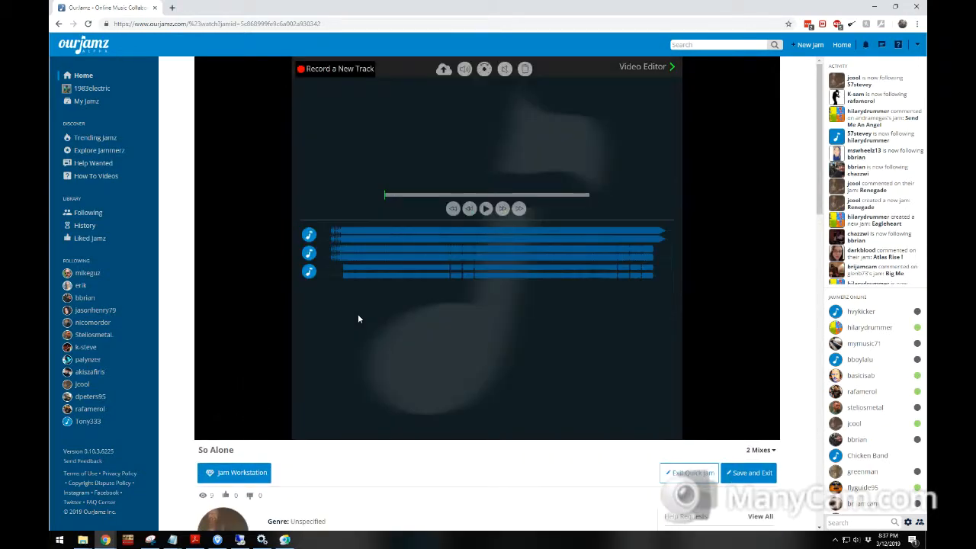
mouse_move(332, 339)
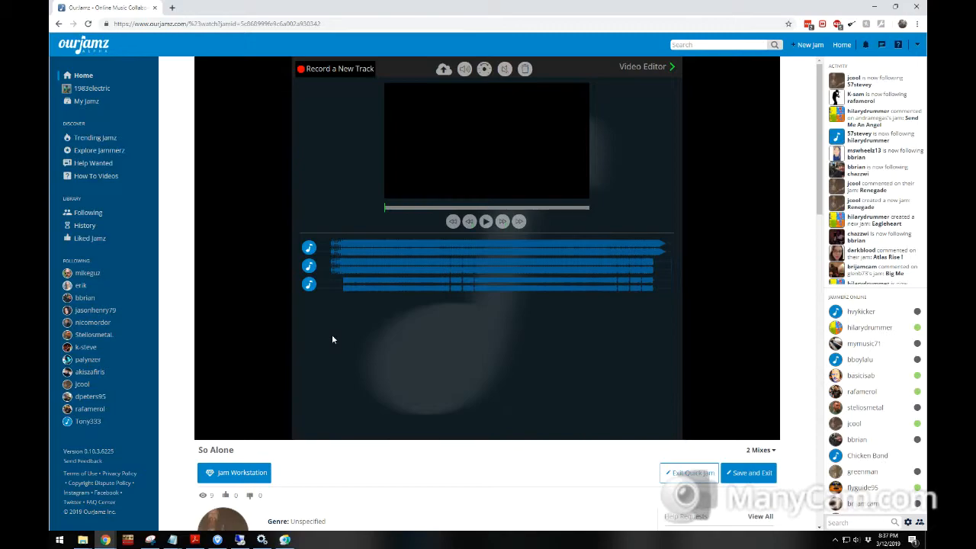
mouse_move(498, 285)
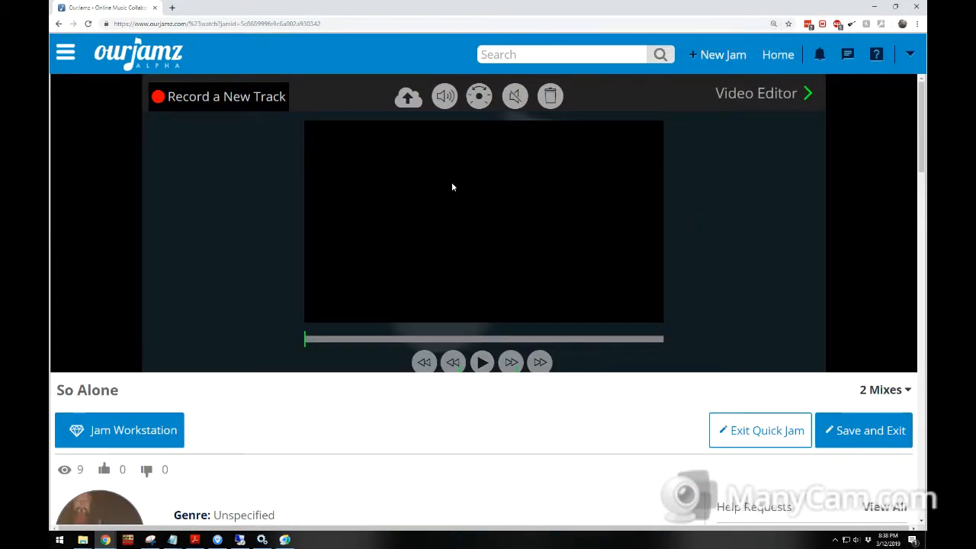
mouse_move(476, 243)
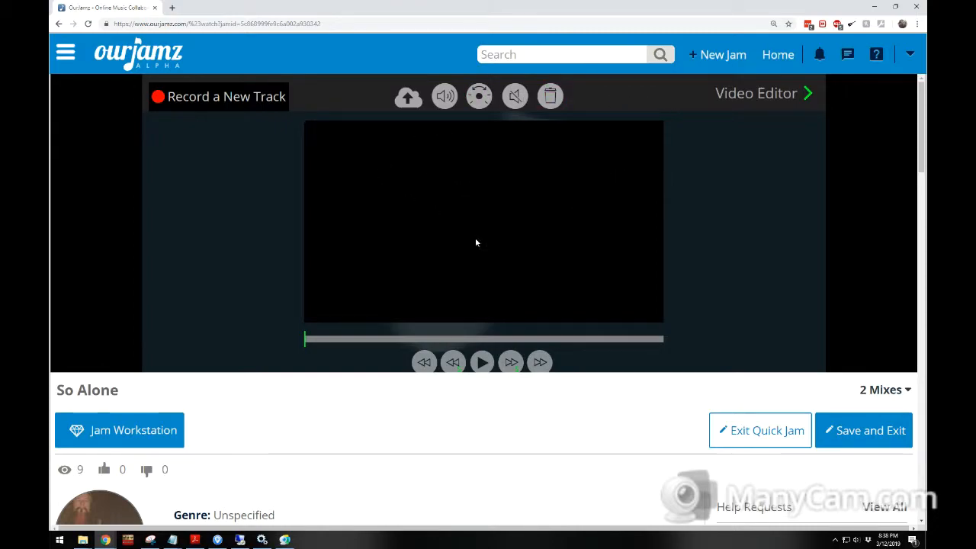
mouse_move(193, 446)
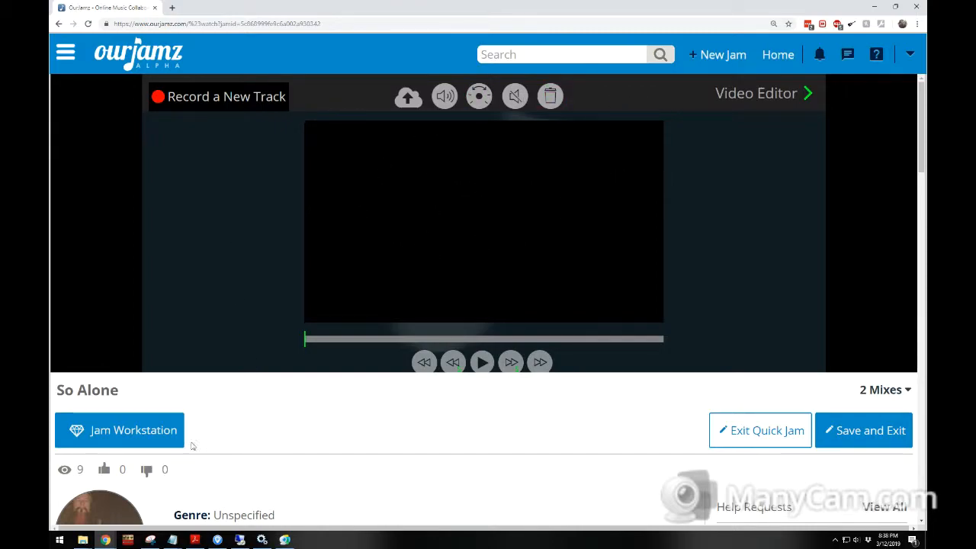
mouse_move(474, 424)
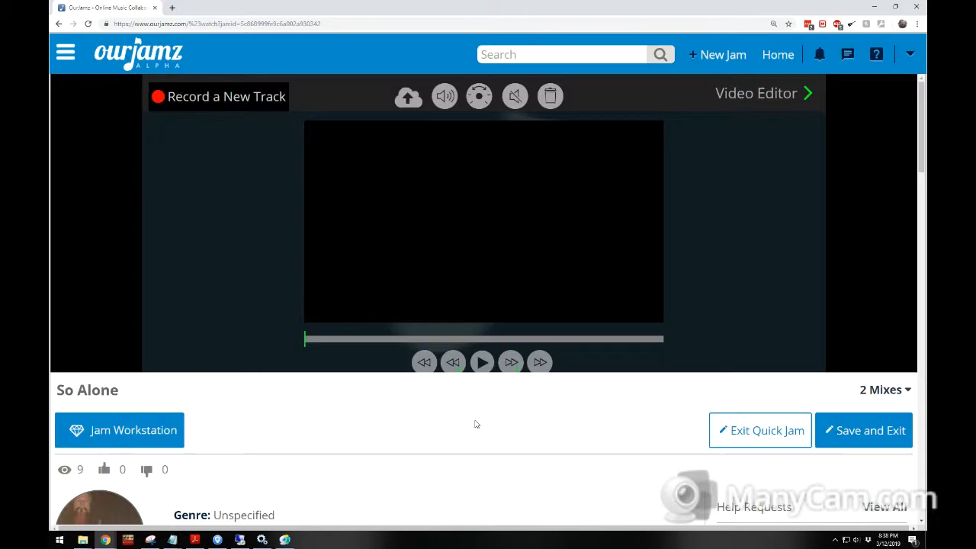
mouse_move(792, 230)
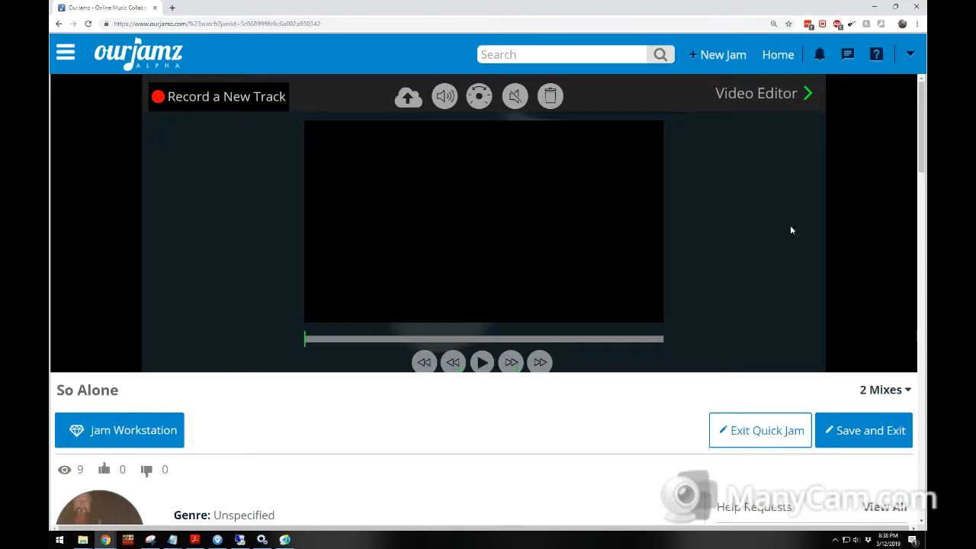
mouse_move(470, 227)
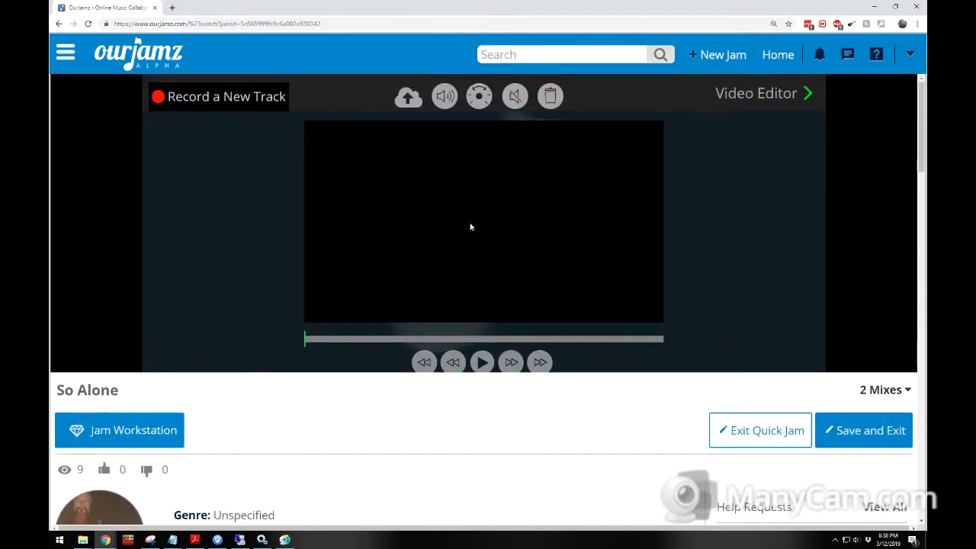
mouse_move(660, 220)
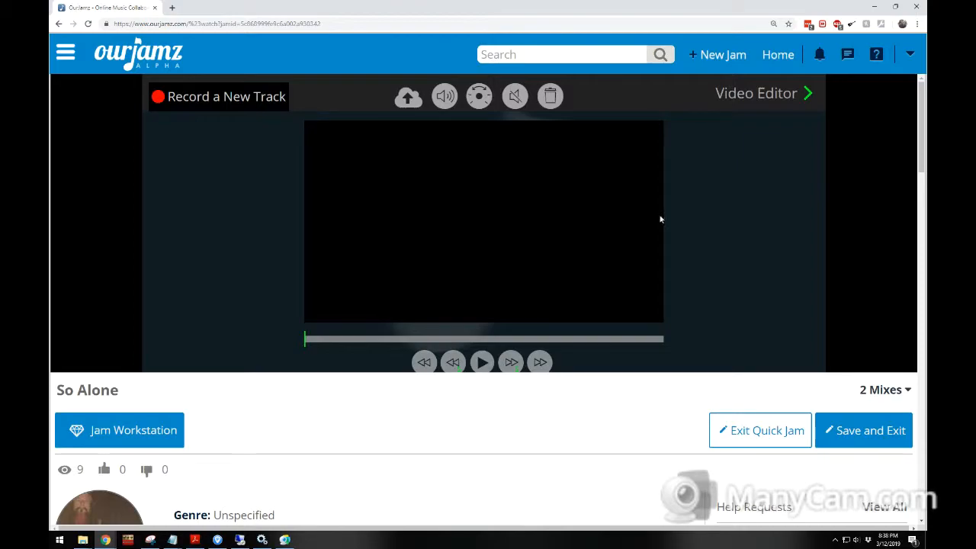
mouse_move(330, 254)
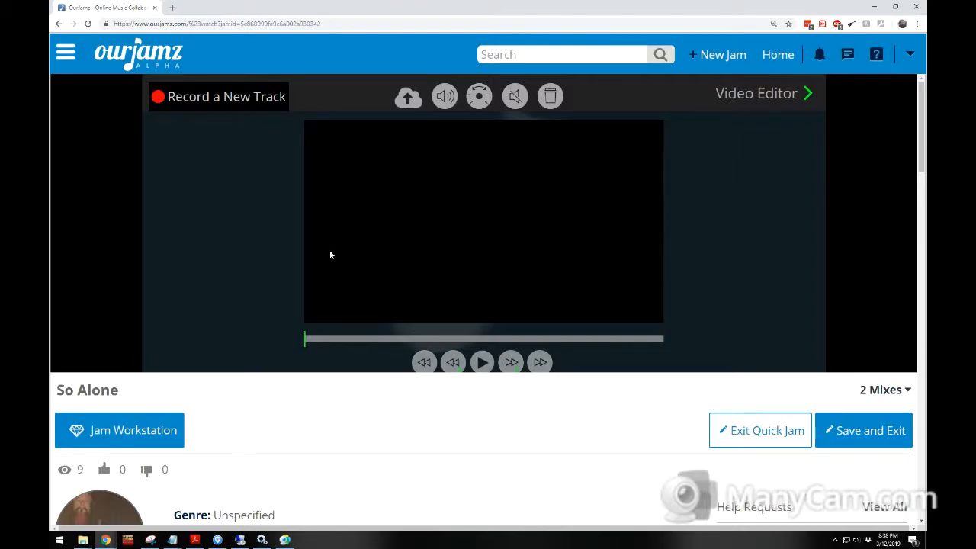
mouse_move(410, 298)
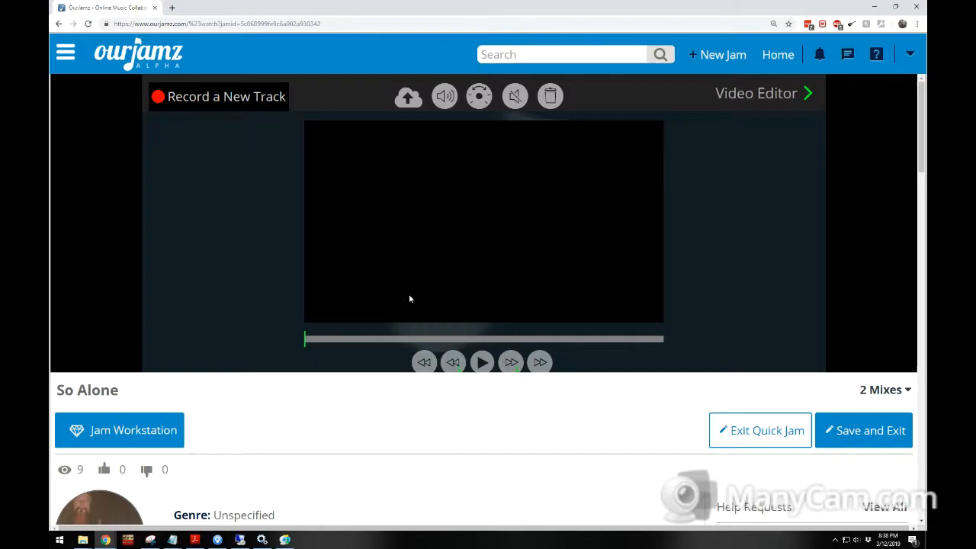
mouse_move(406, 296)
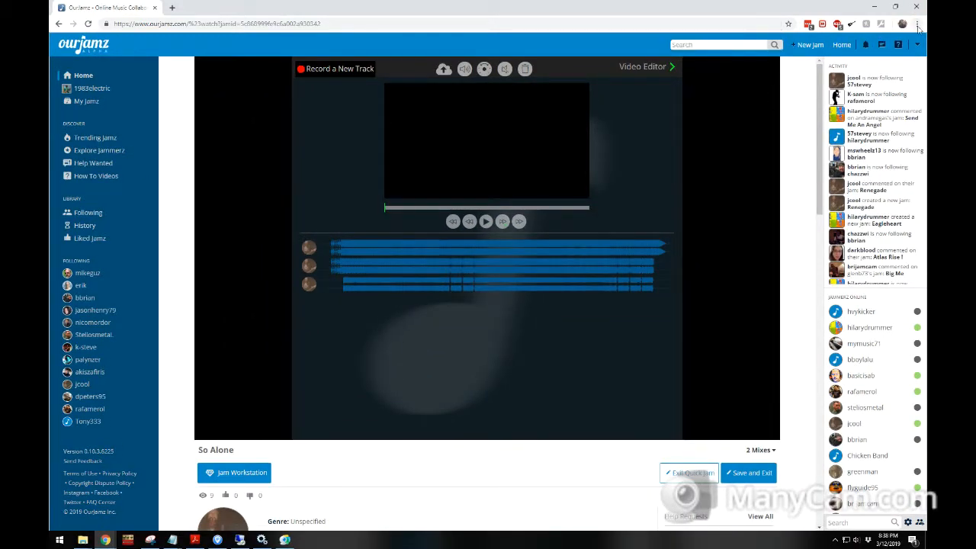
click(919, 23)
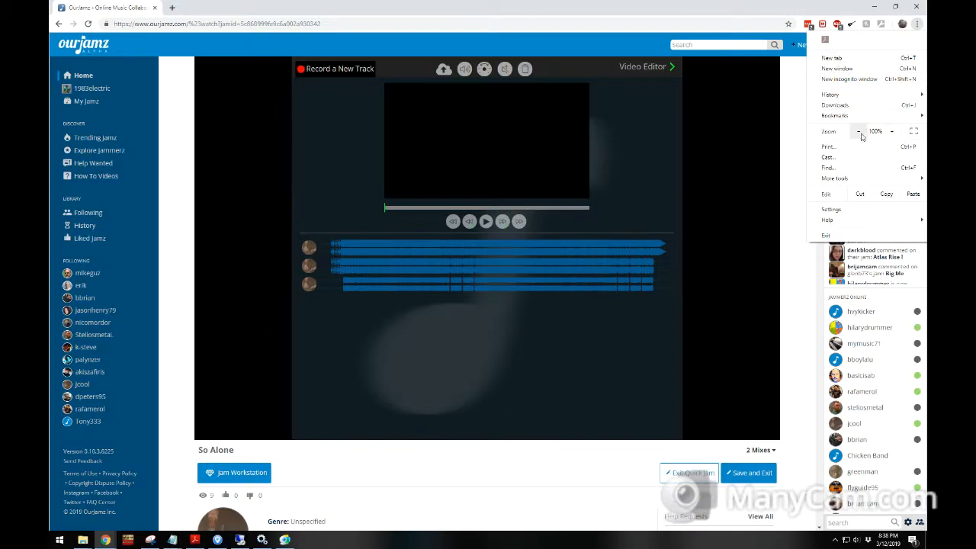
click(859, 131)
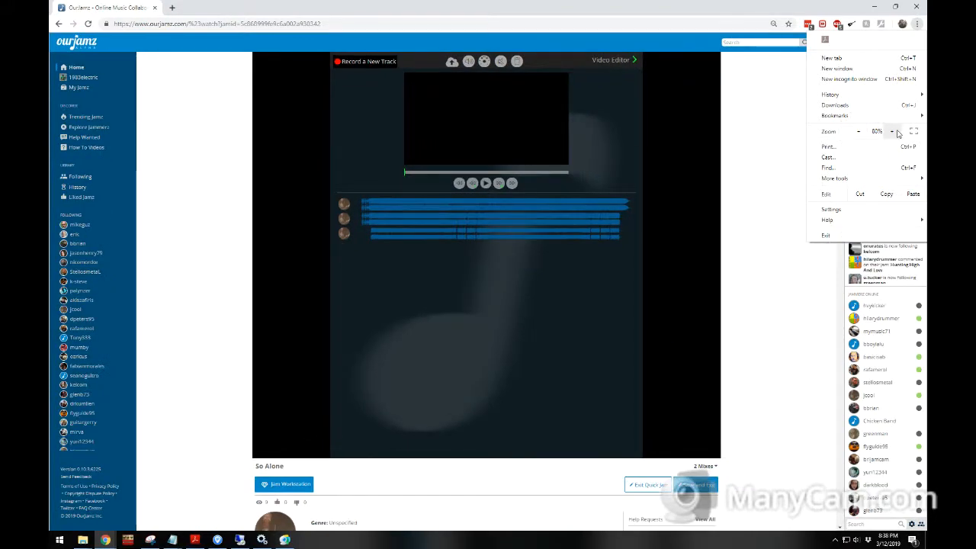
click(859, 131)
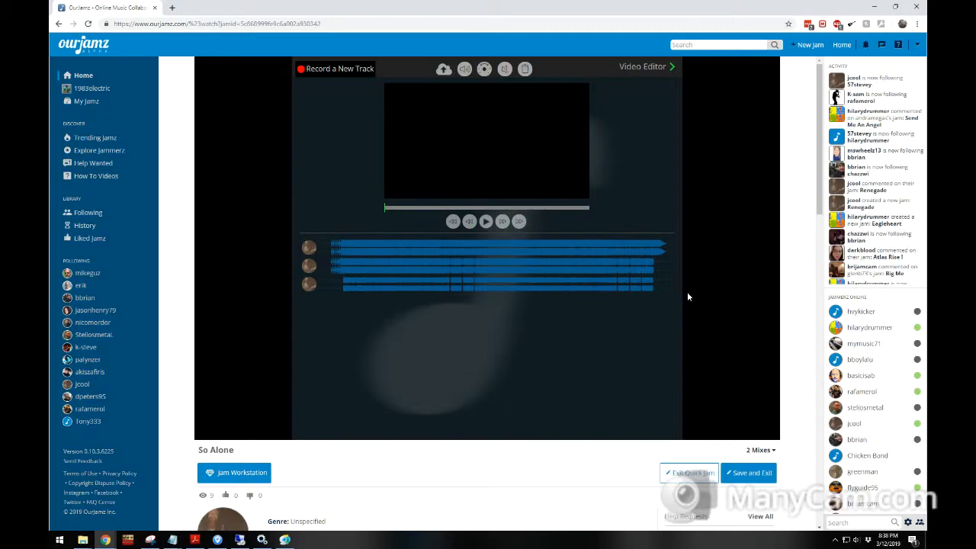
mouse_move(401, 86)
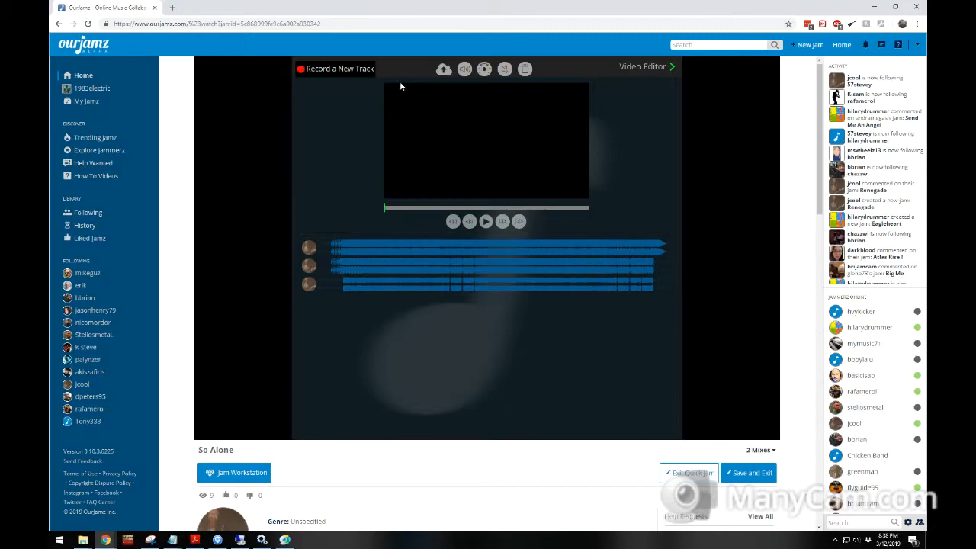
mouse_move(295, 288)
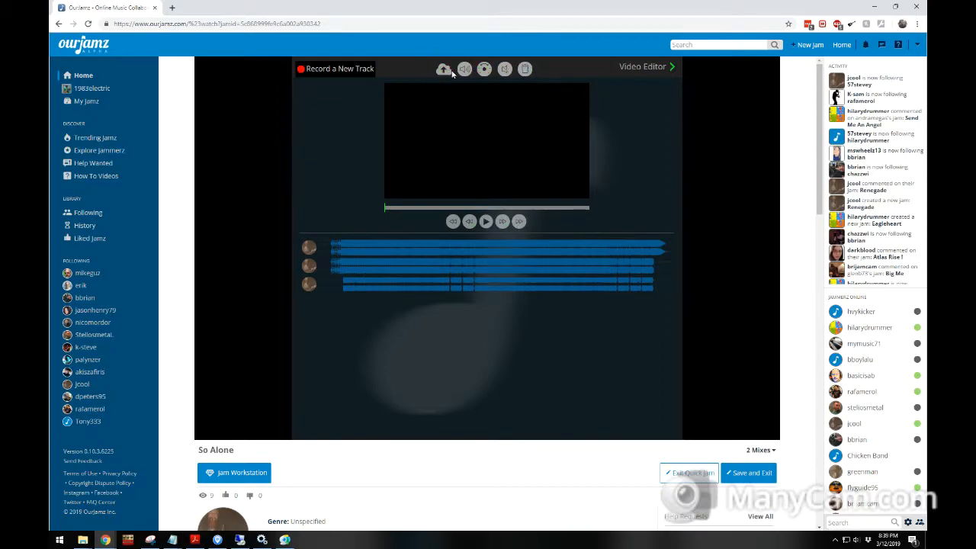
click(444, 68)
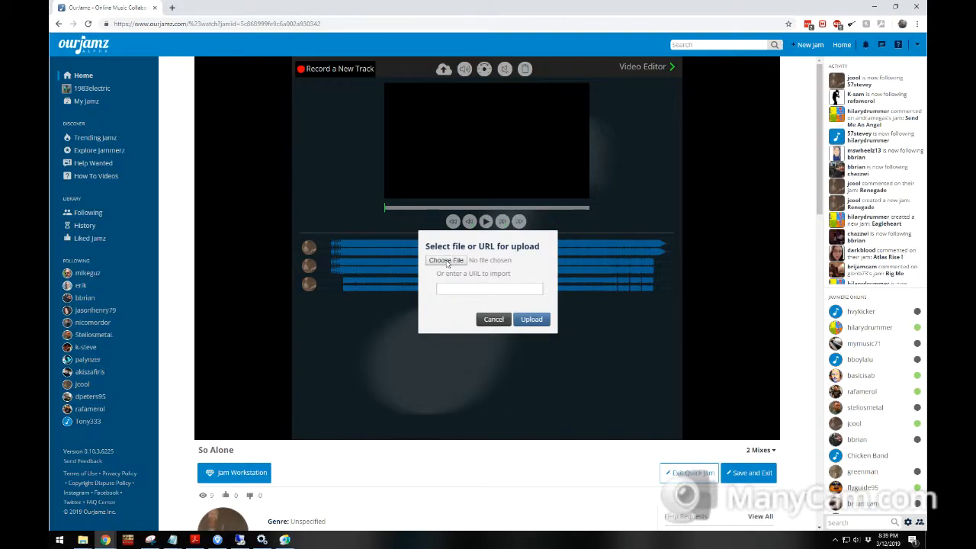
click(489, 288)
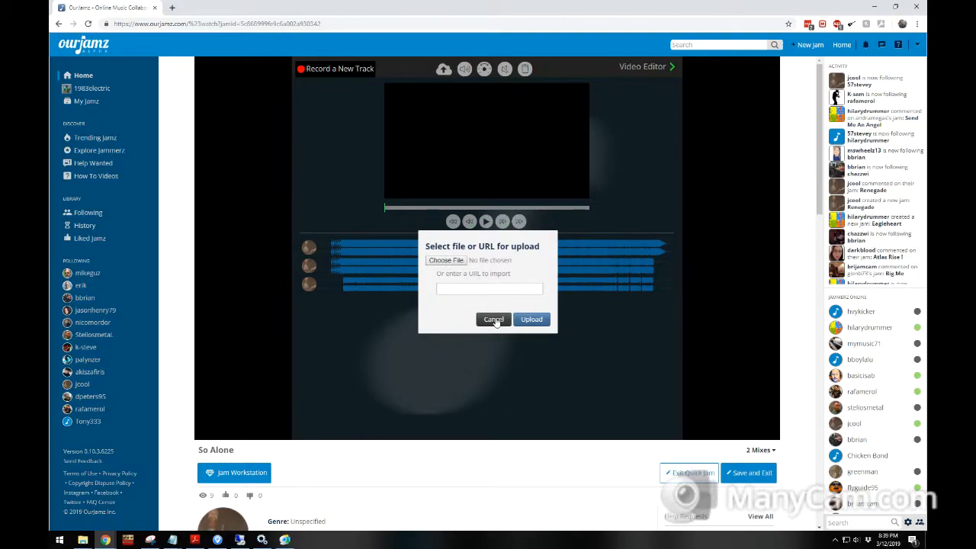
click(494, 319)
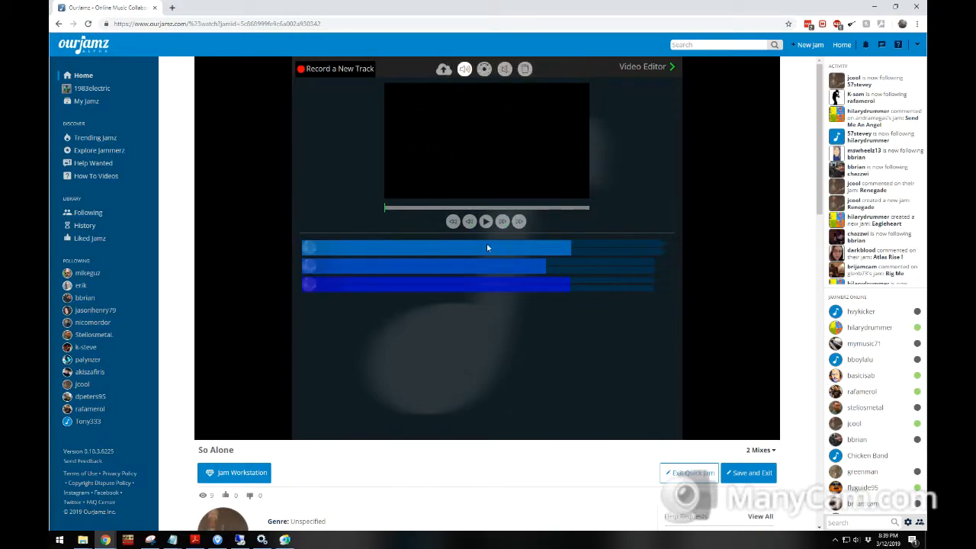
mouse_move(548, 252)
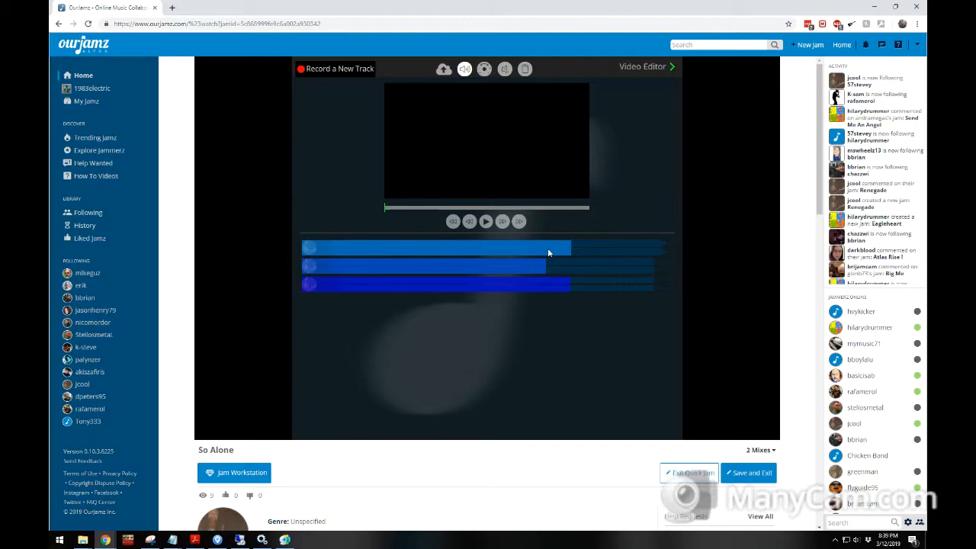
mouse_move(511, 249)
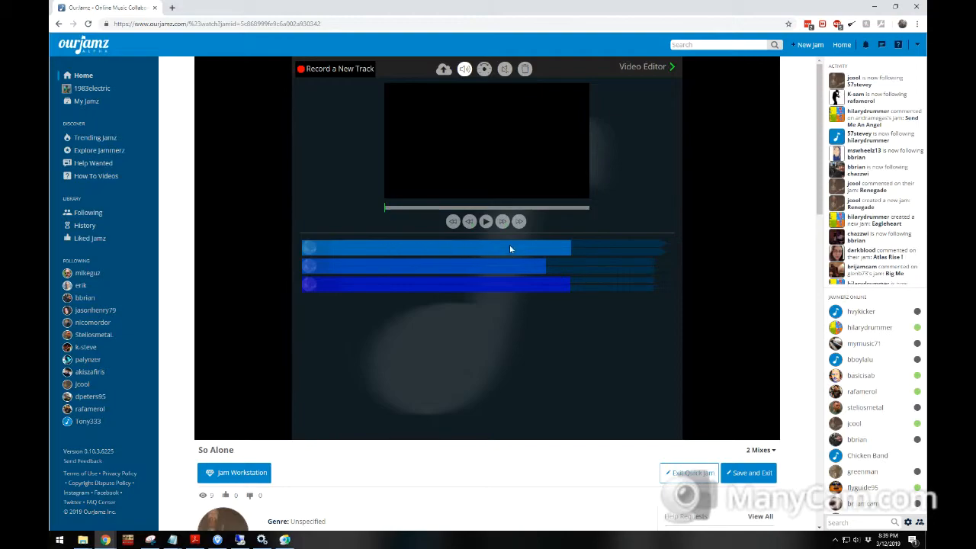
mouse_move(459, 96)
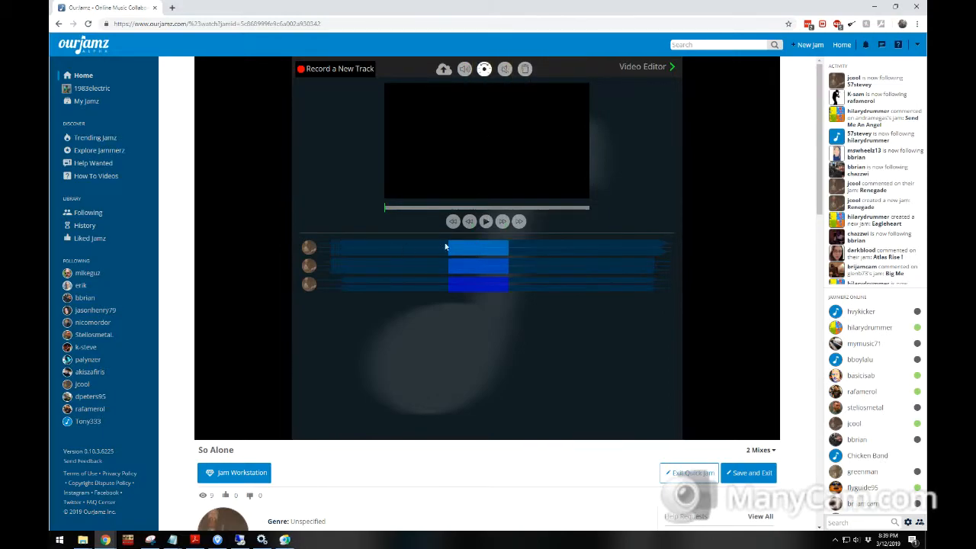
Move on from the volume and pan tools to the mute tool and mute the first track
click(485, 69)
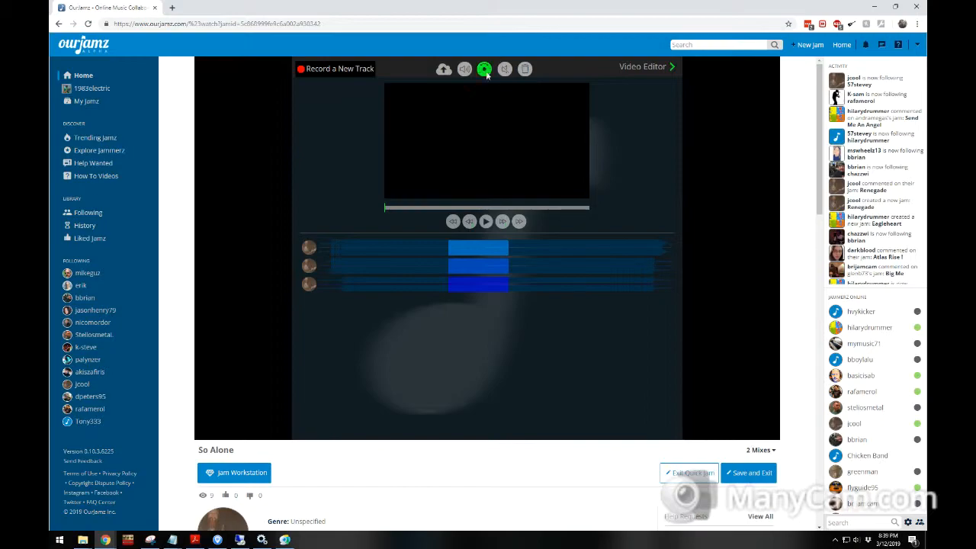
click(484, 68)
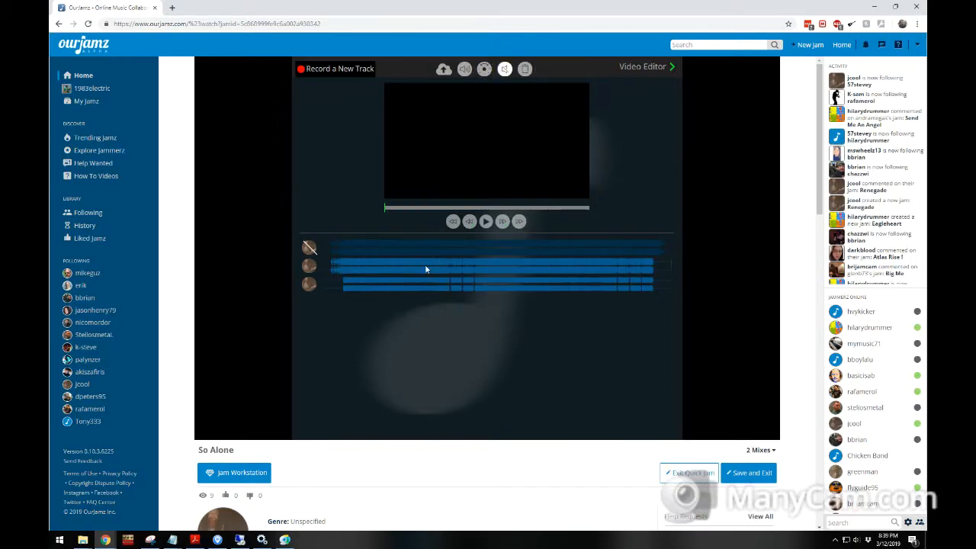
click(425, 270)
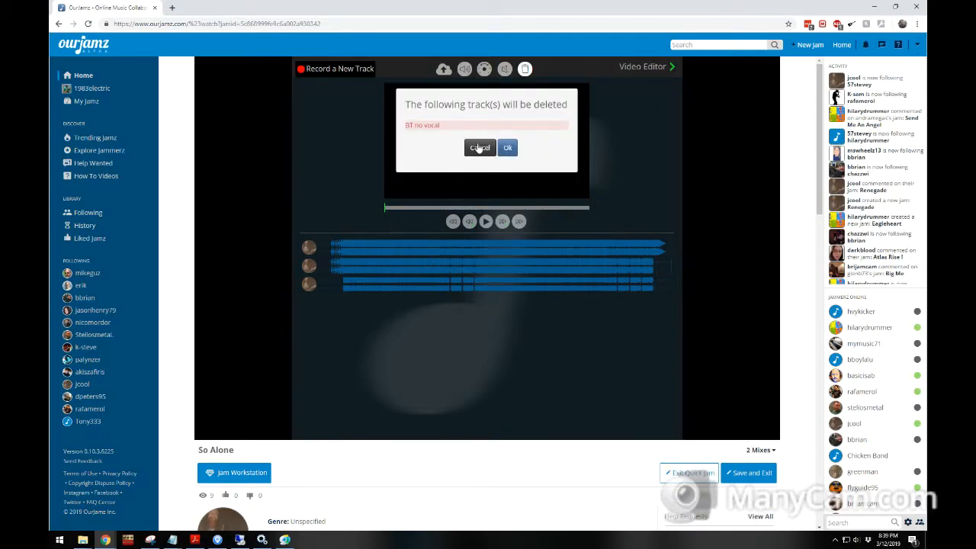
click(507, 147)
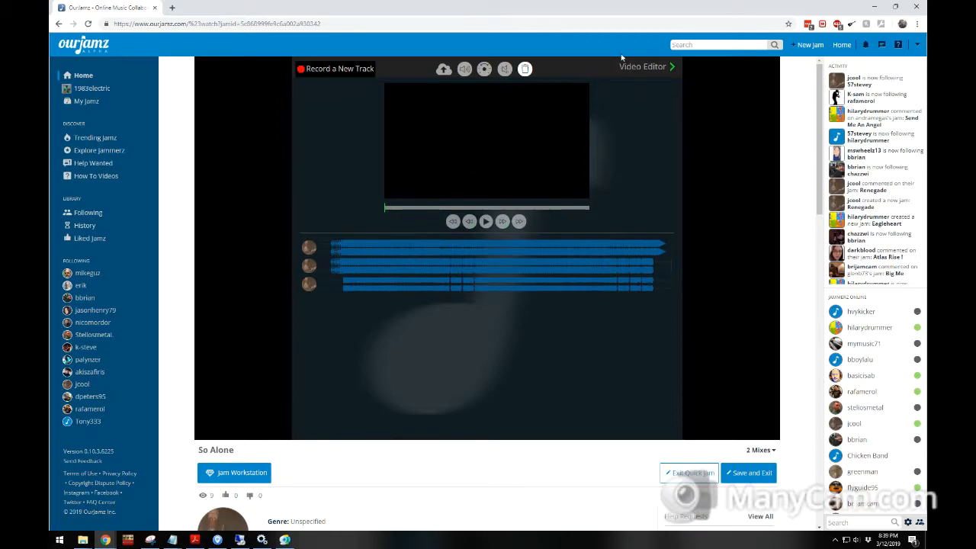
mouse_move(366, 206)
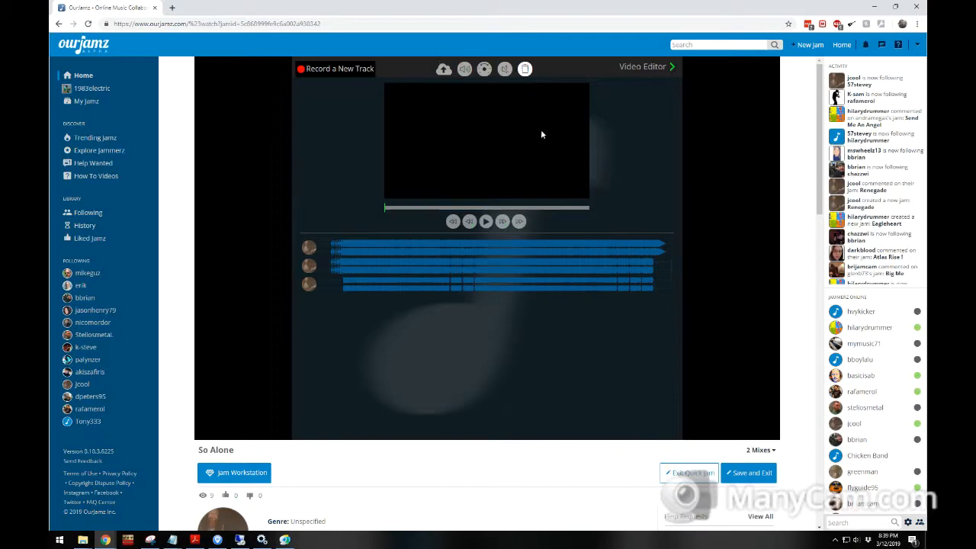
mouse_move(409, 170)
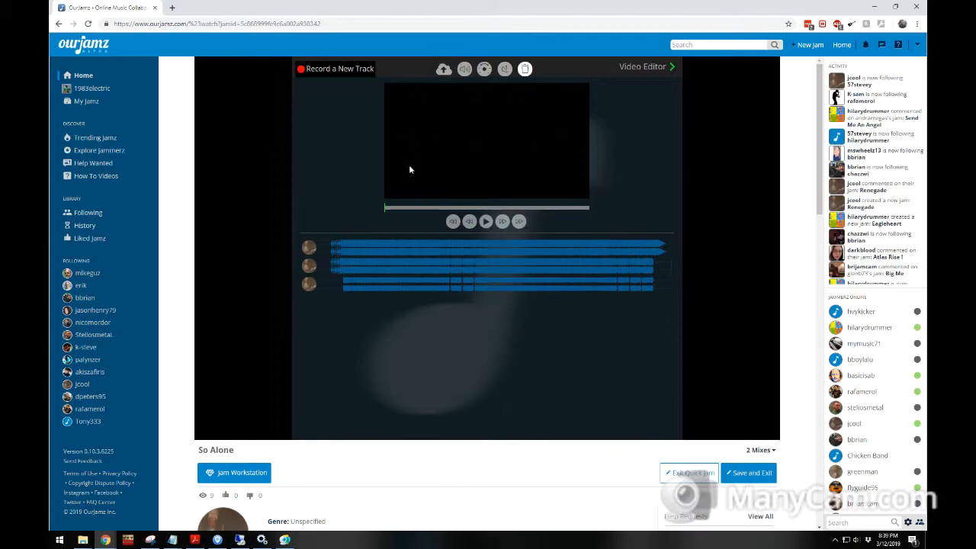
mouse_move(331, 176)
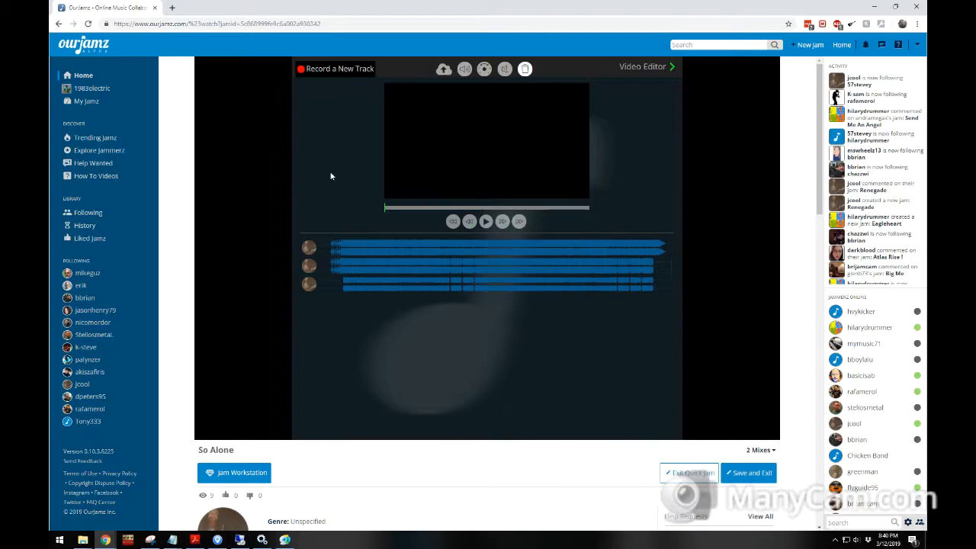
mouse_move(311, 165)
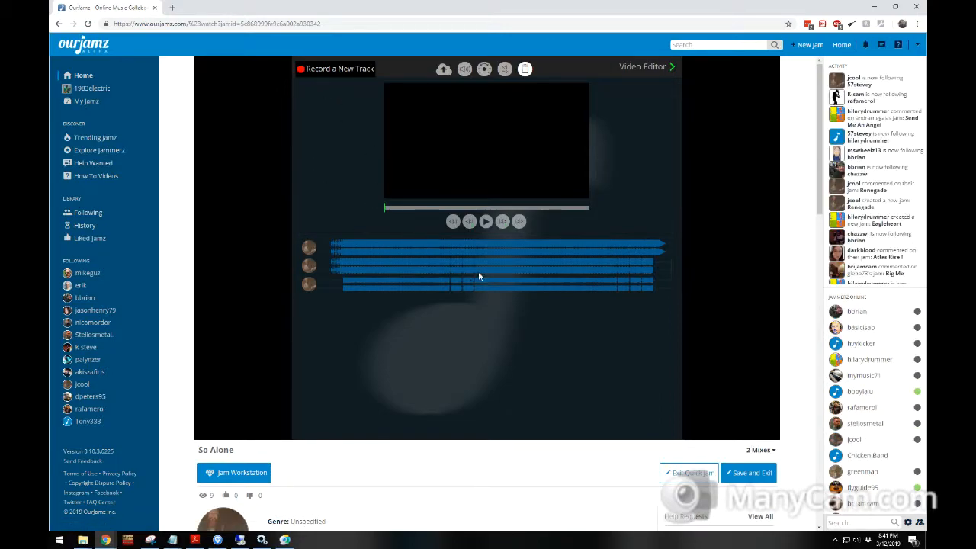
mouse_move(407, 384)
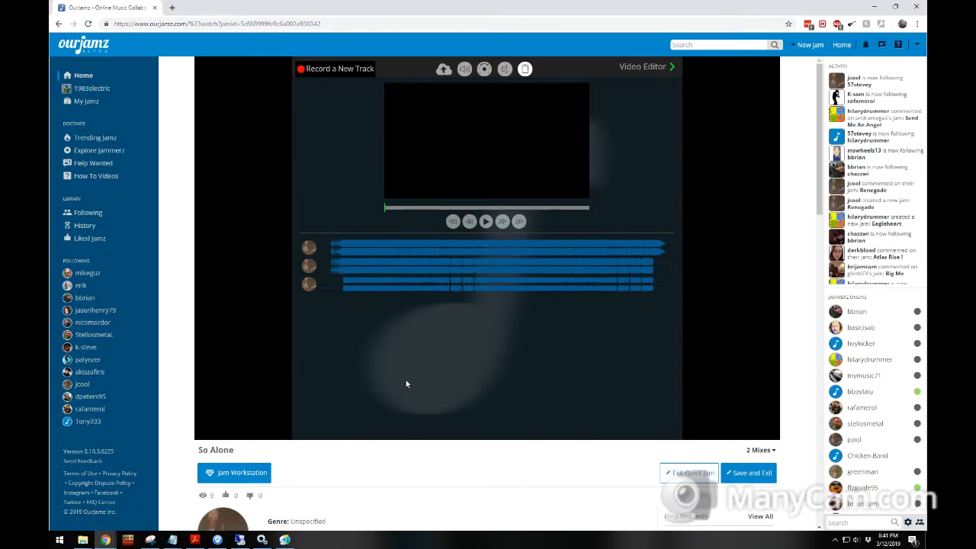
Scroll down the So Alone jam page toward the '2 Mixes' list
scroll(down, 3)
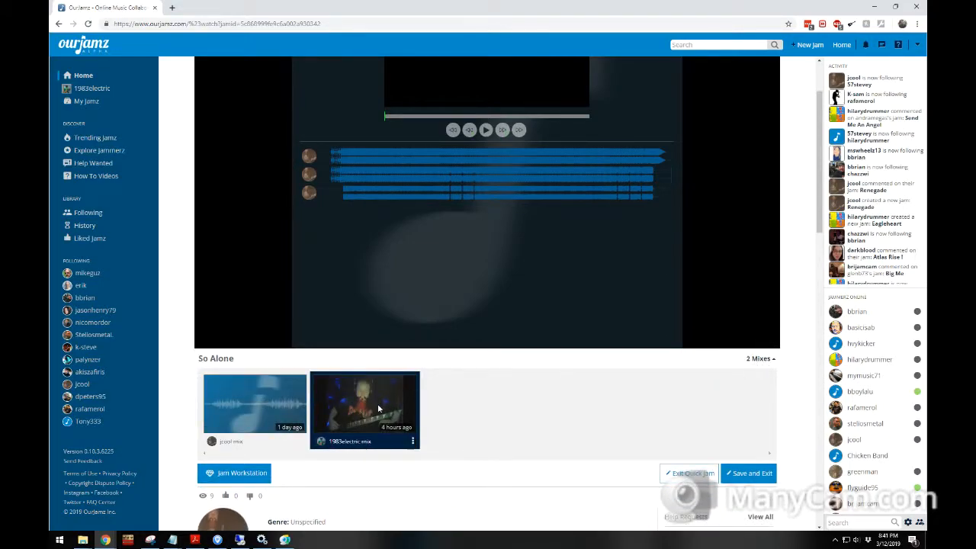
mouse_move(240, 395)
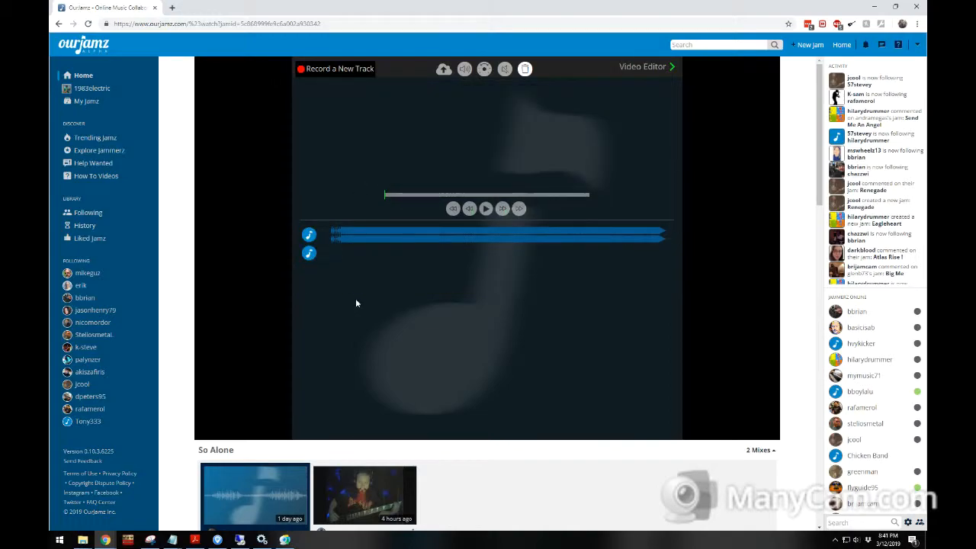
mouse_move(464, 146)
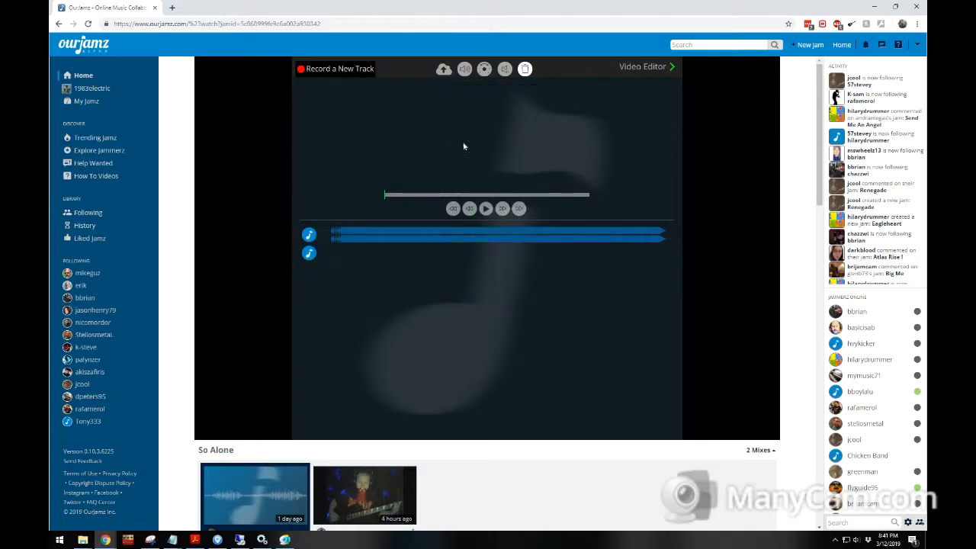
mouse_move(454, 479)
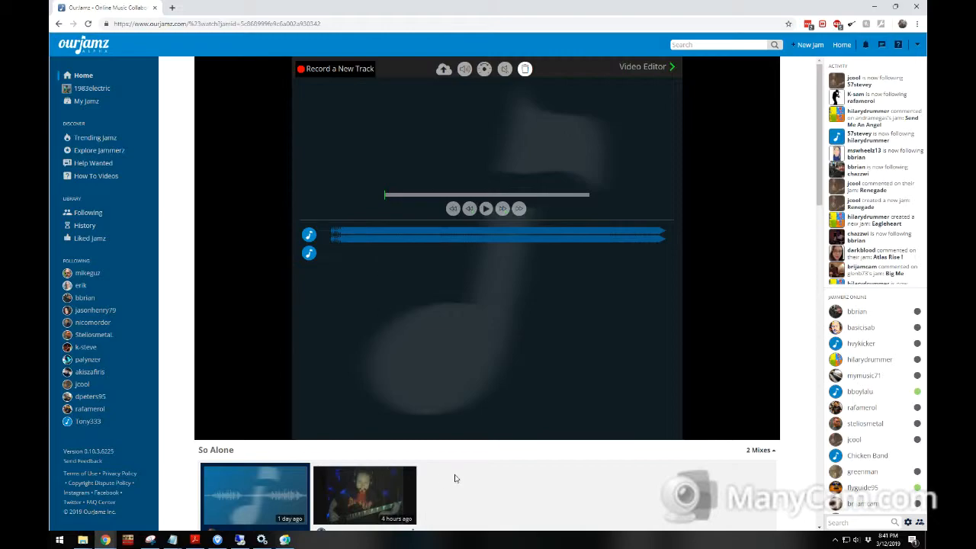